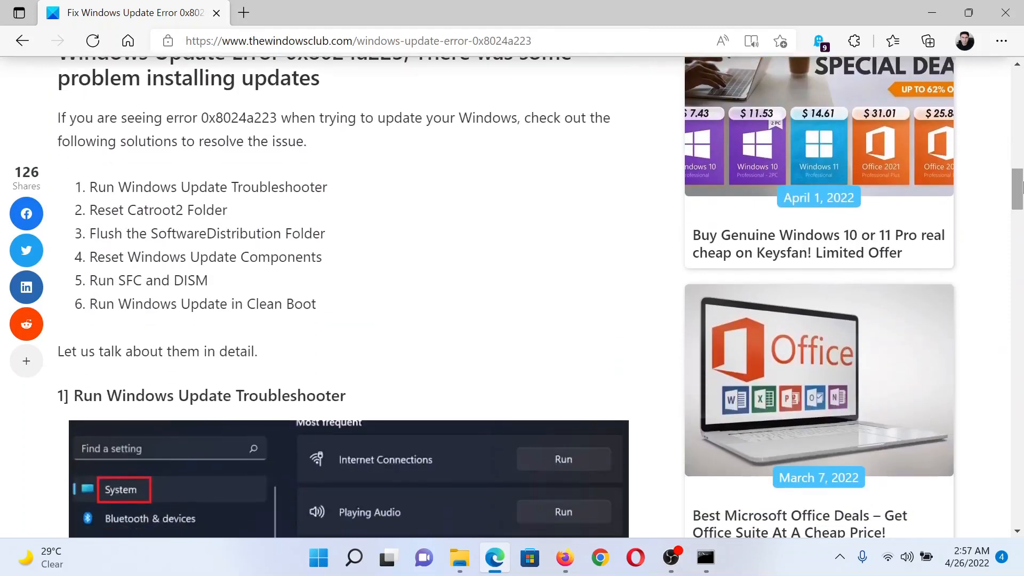
- Highlight the first fix, Run Windows Update Troubleshooter, and switch to Windows Settings
drag(91, 187, 228, 186)
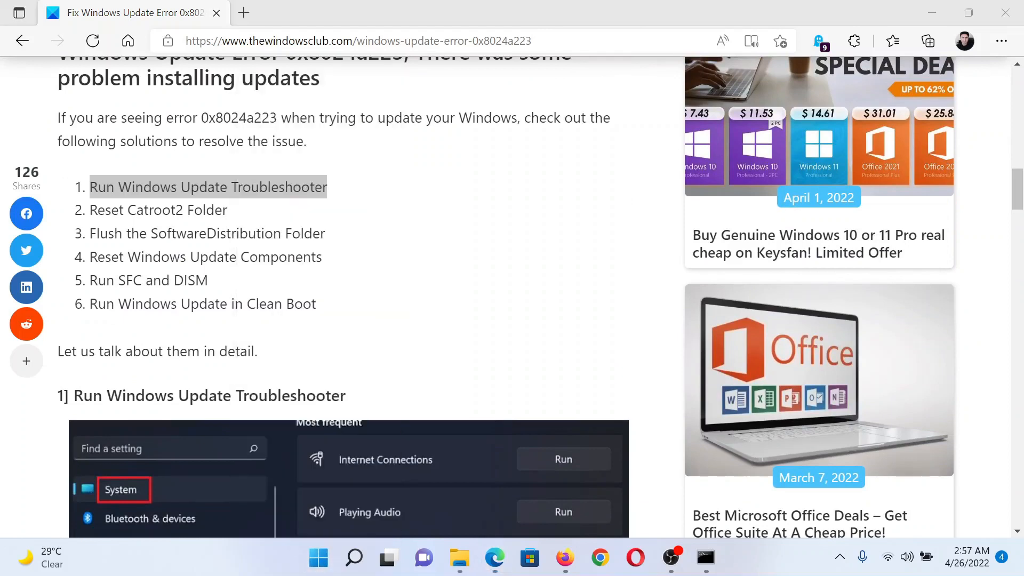
click(723, 556)
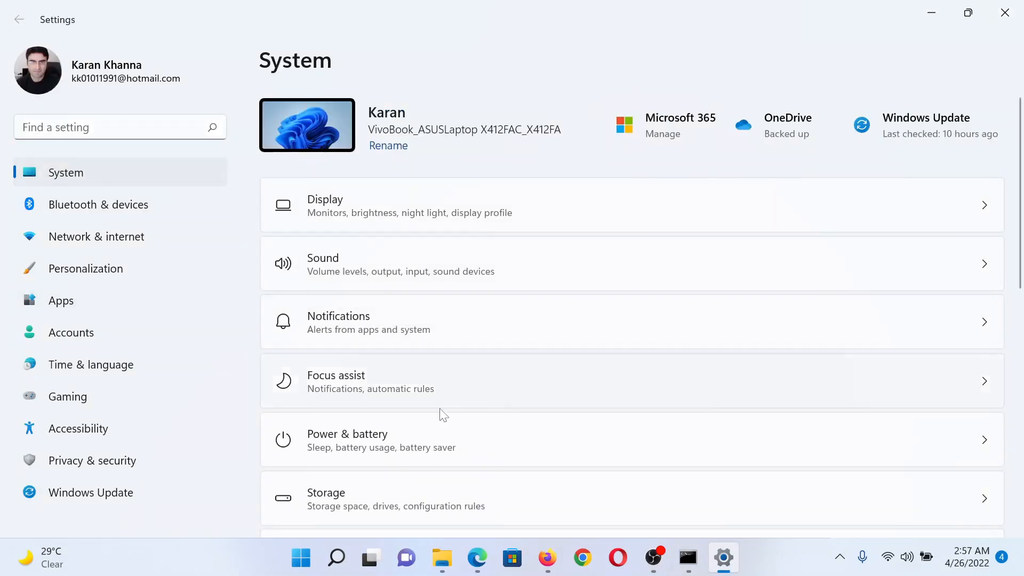
- Reach the System > Troubleshoot page and its Other troubleshooters list
scroll(down, 3)
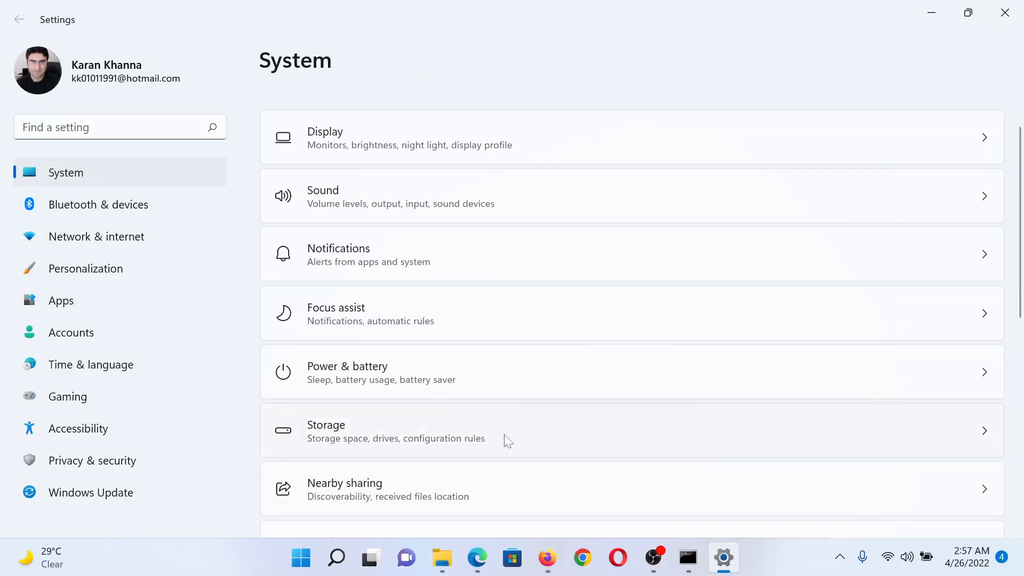
scroll(down, 3)
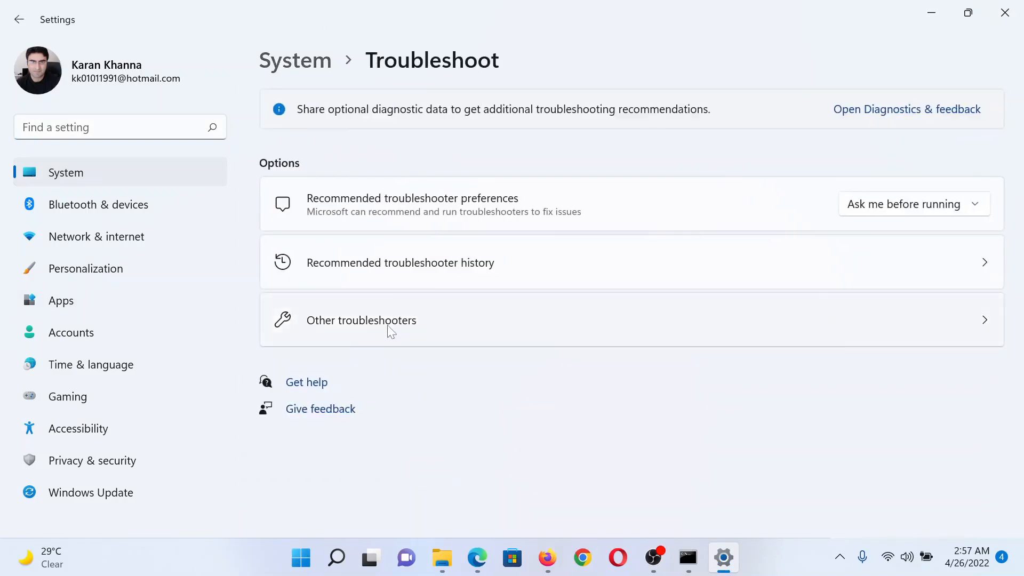
click(360, 319)
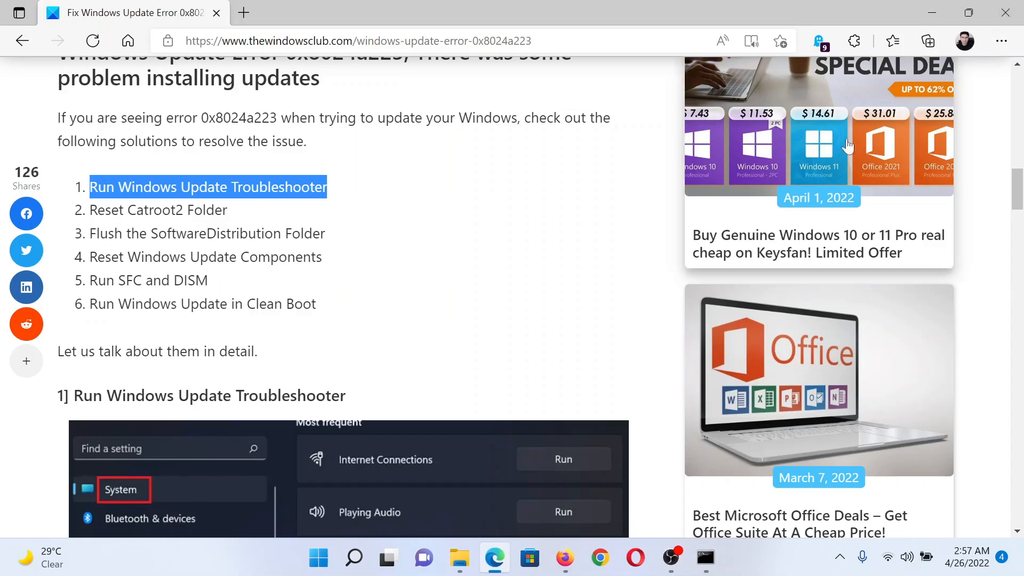
- At the Reset Catroot2 Folder section, launch Command Prompt as administrator via a 'comm' search
scroll(down, 3)
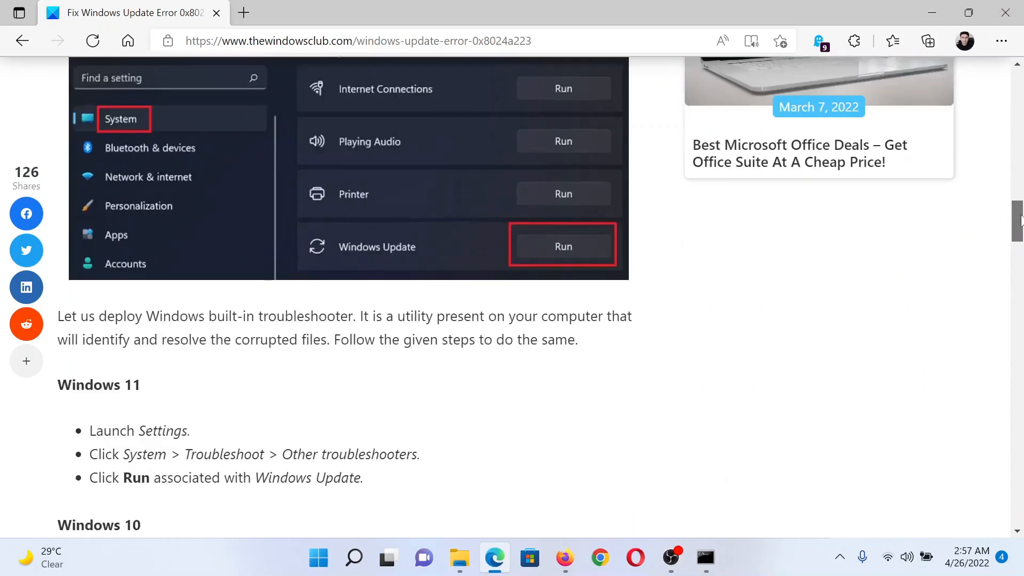
scroll(down, 3)
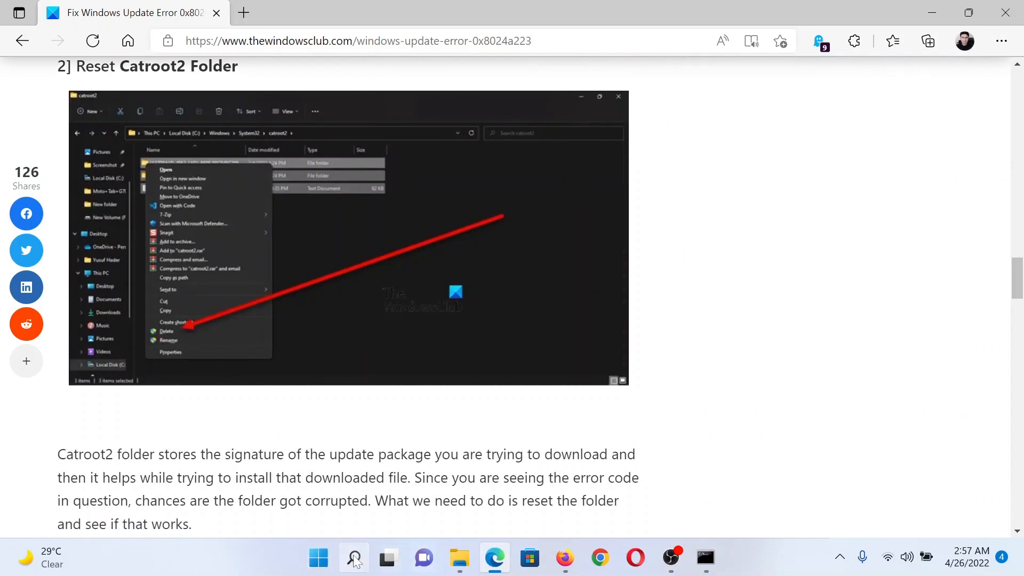
text(c)
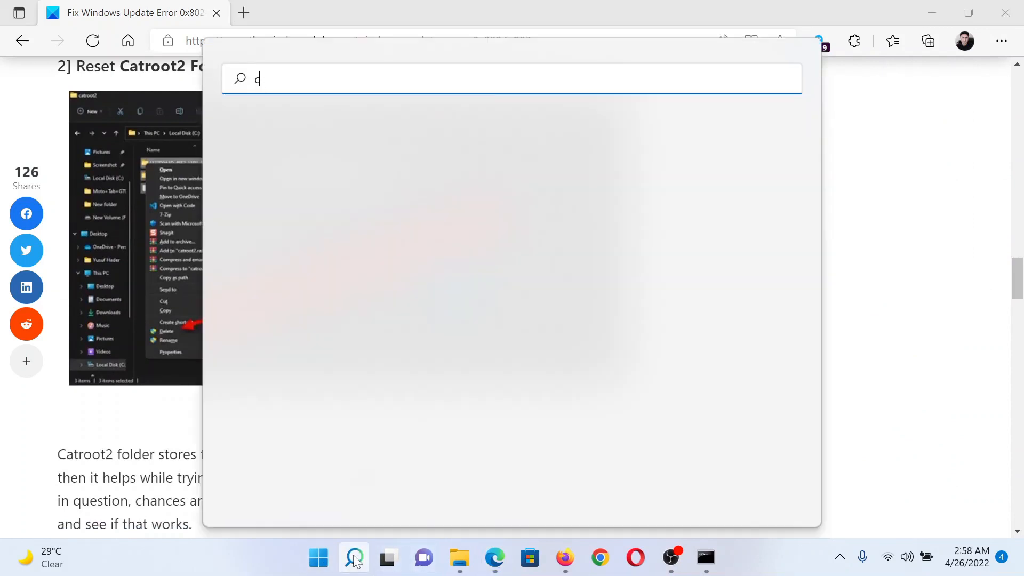
text(omm)
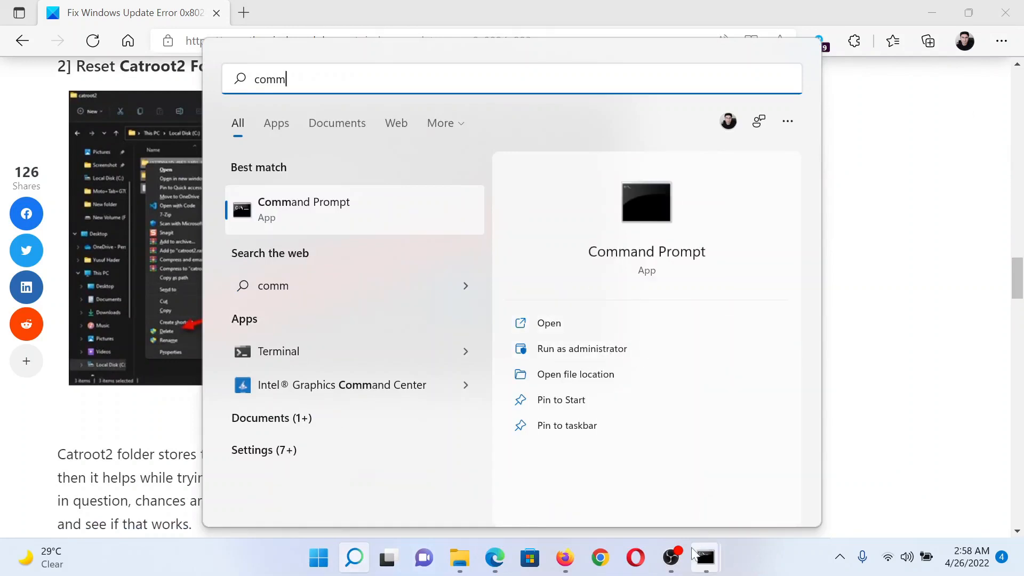
click(581, 348)
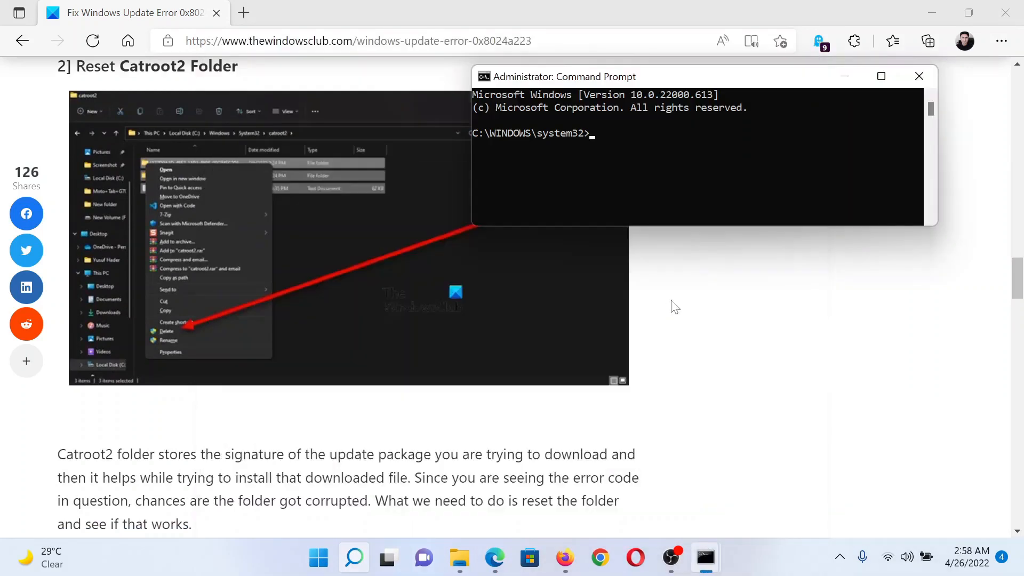
- Run the pasted net stop cryptsvc and net start cryptsvc commands from the Catroot2 steps
click(918, 76)
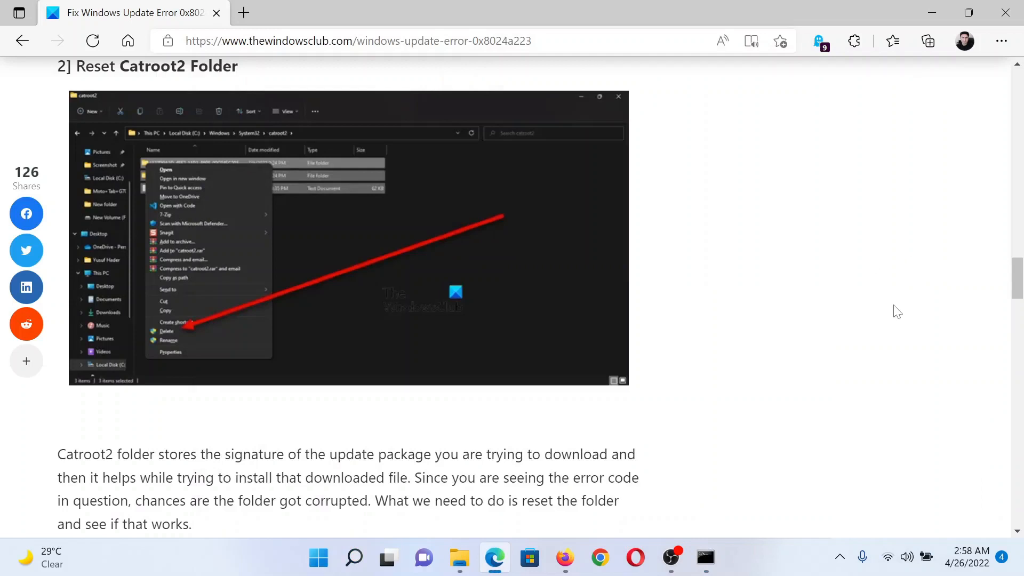
scroll(down, 3)
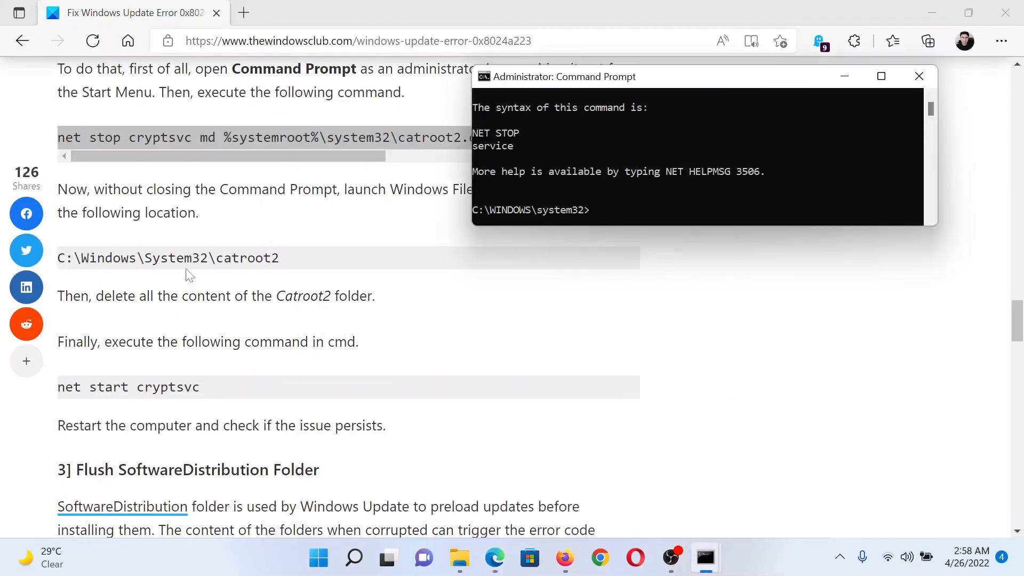
right_click(167, 257)
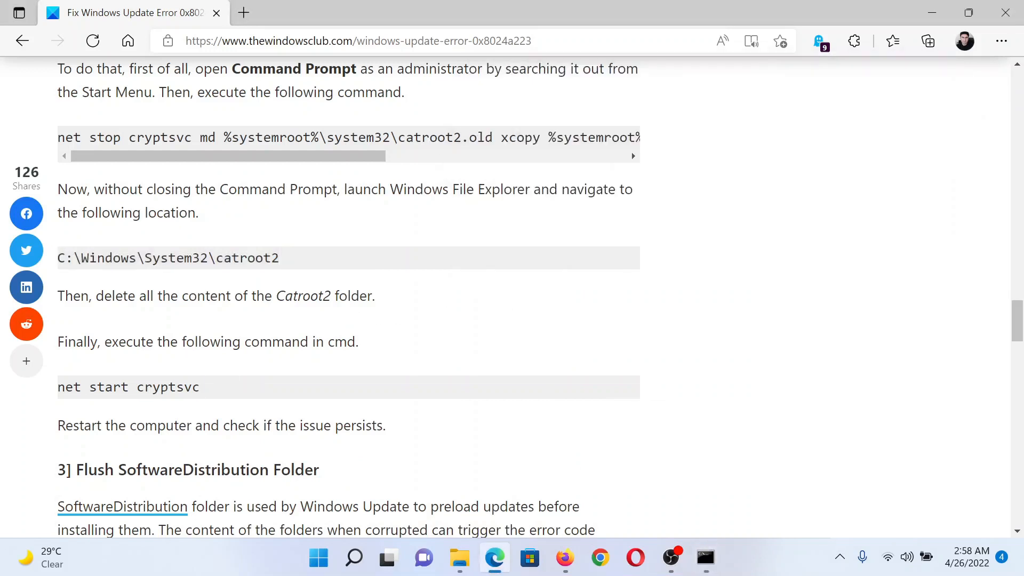
right_click(128, 386)
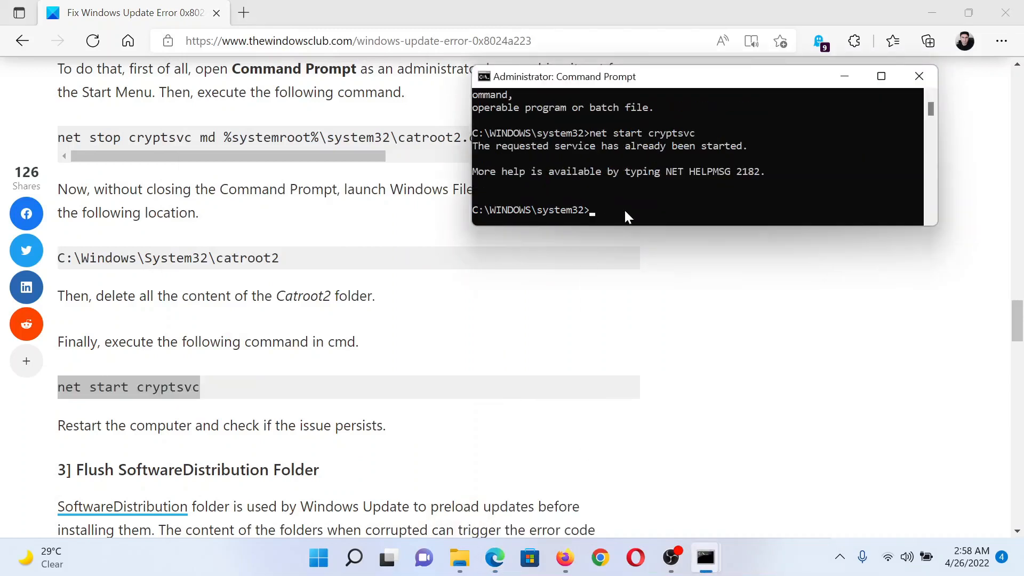
click(918, 76)
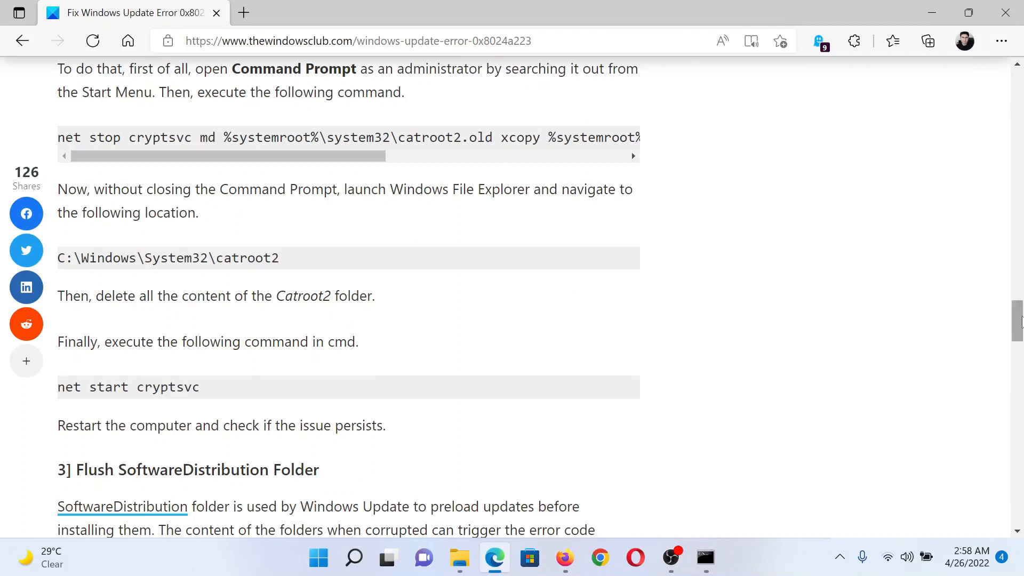
- Highlight the two net stop commands in the SoftwareDistribution section and bring up Command Prompt
scroll(down, 3)
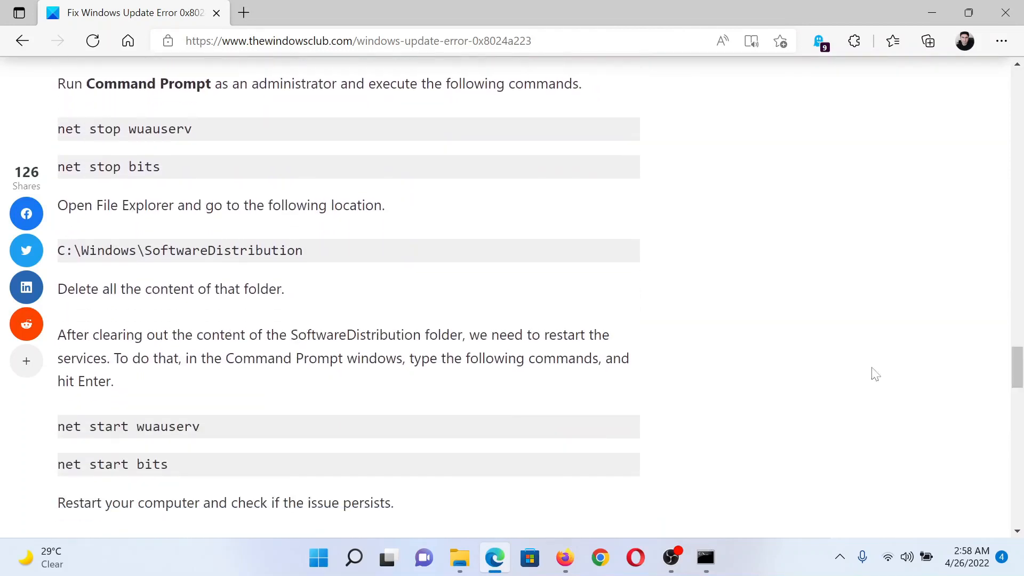
drag(58, 129, 160, 167)
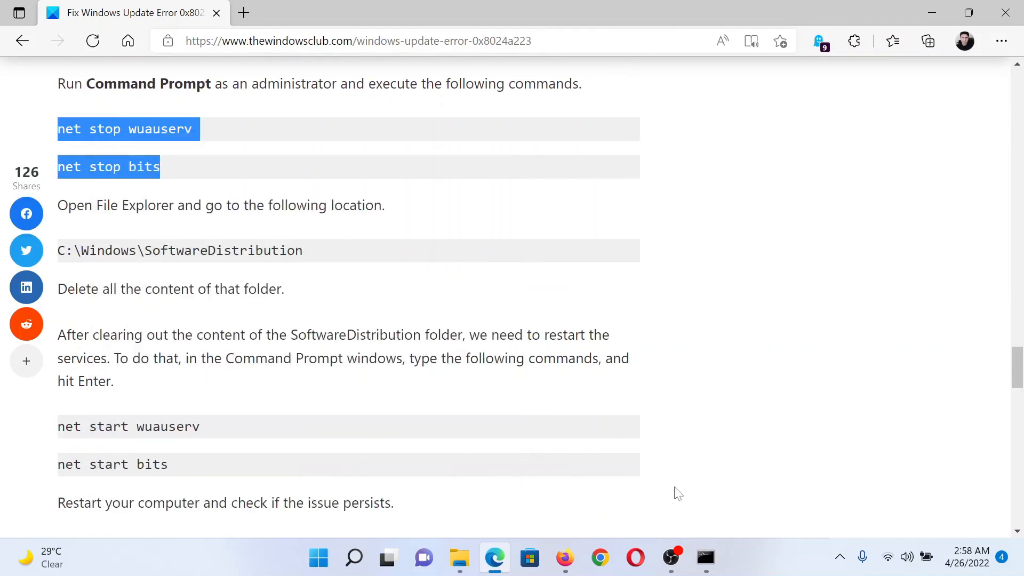
click(704, 557)
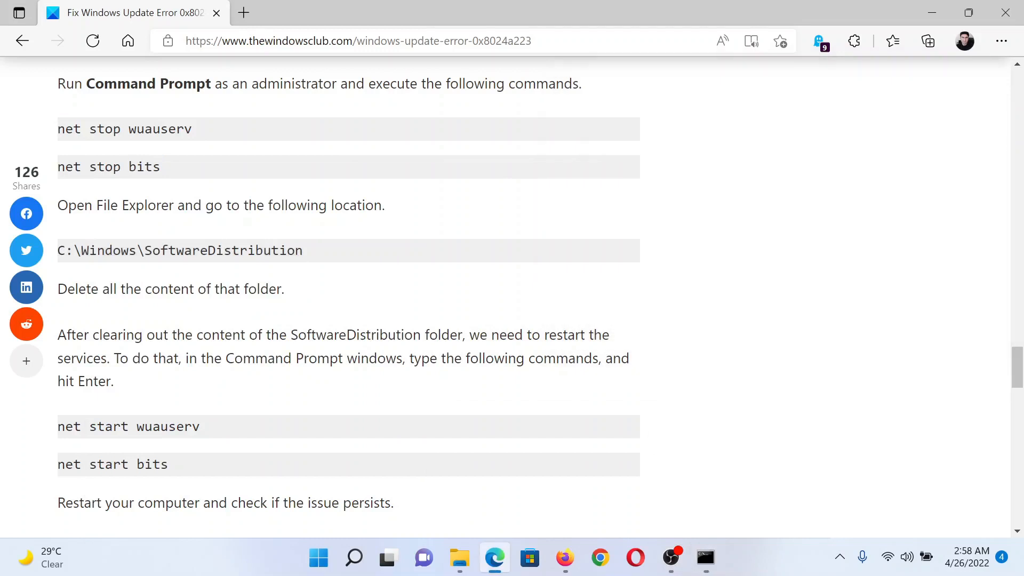
- Copy the two net start restart commands for Command Prompt and move on to the SFC and DISM section
drag(65, 427, 168, 464)
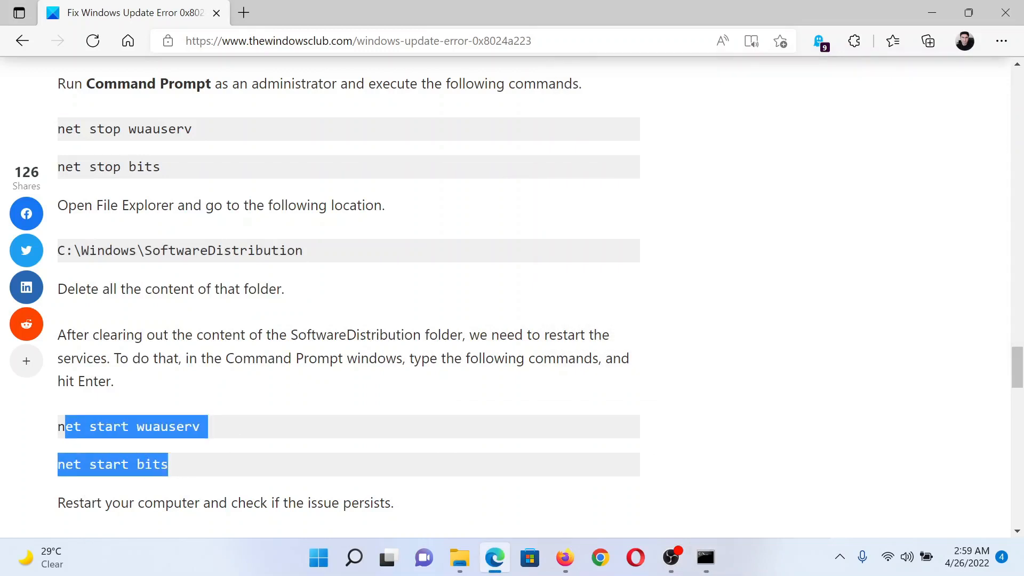
right_click(130, 427)
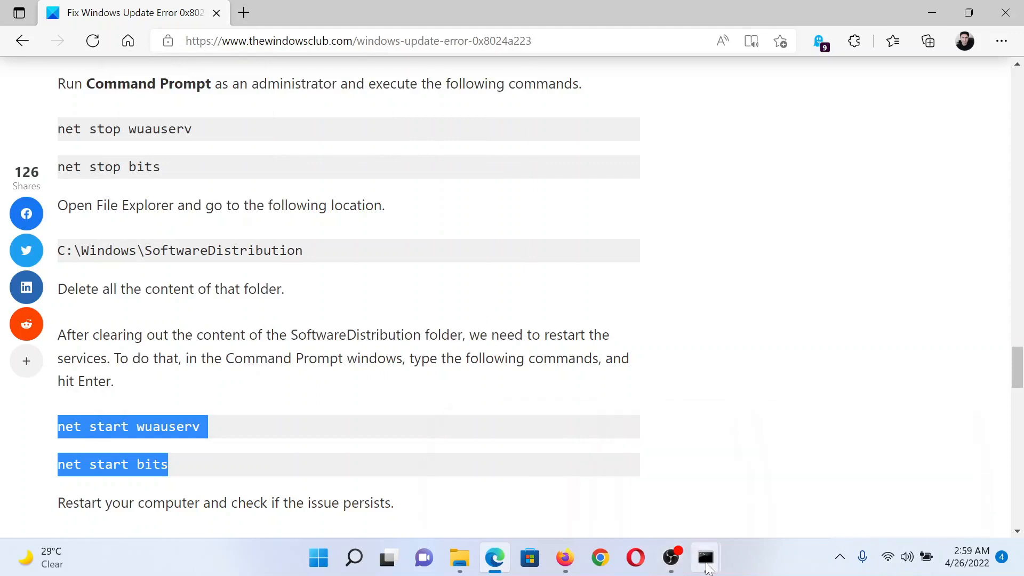
click(704, 557)
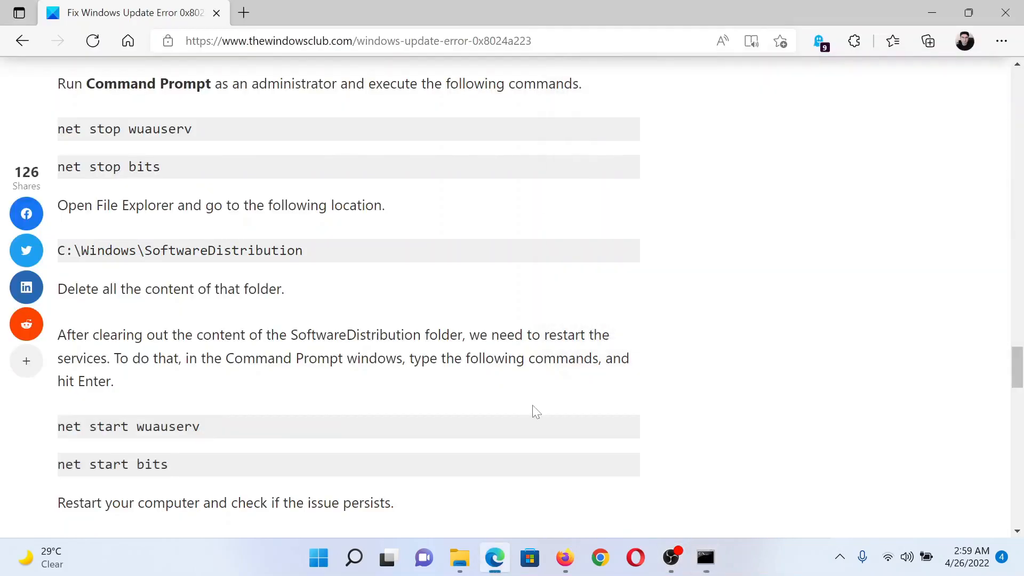
scroll(down, 3)
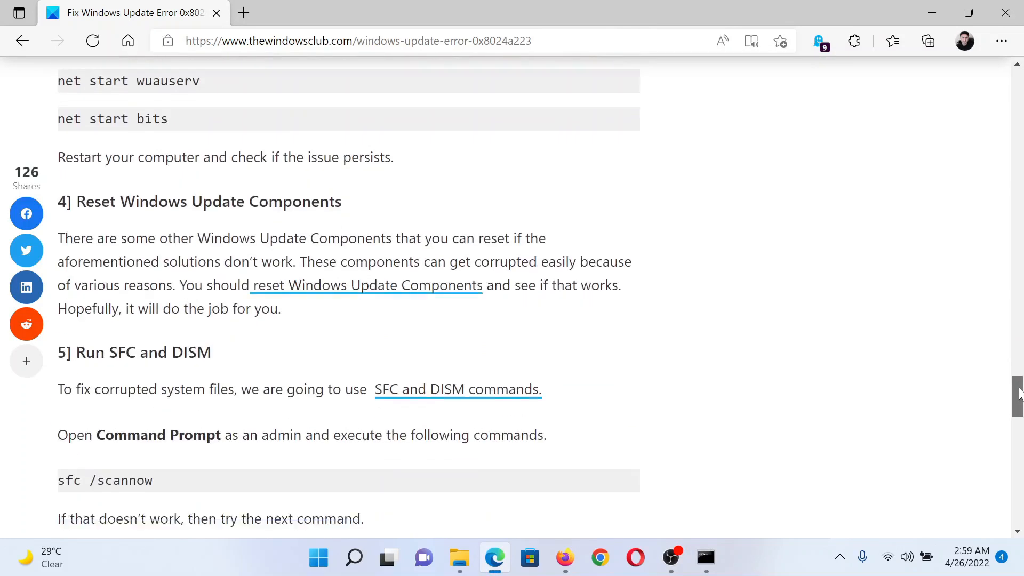
- Reveal the DISM RestoreHealth command and the Clean Boot fix below sfc /scannow
scroll(down, 3)
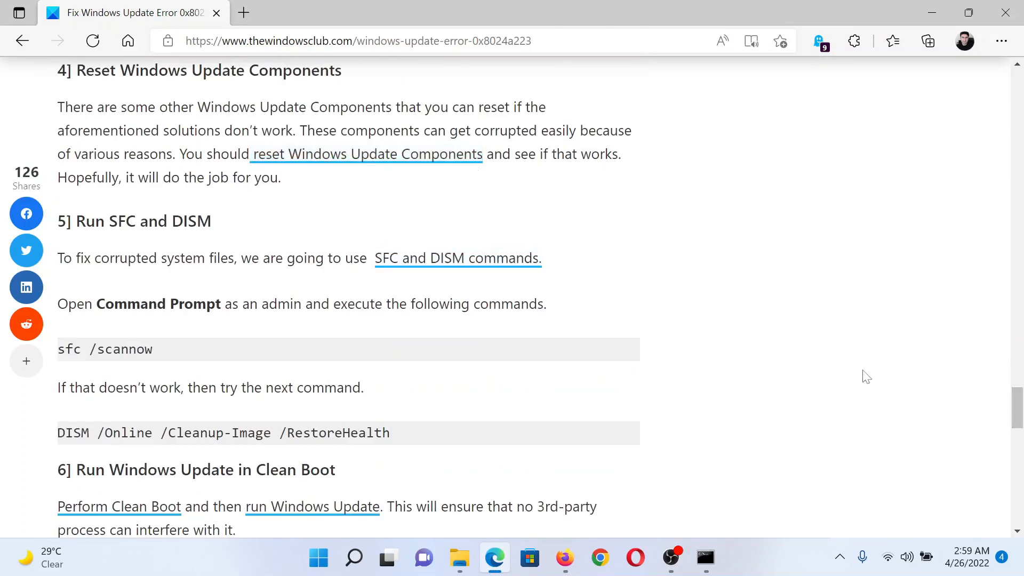
mouse_move(339, 330)
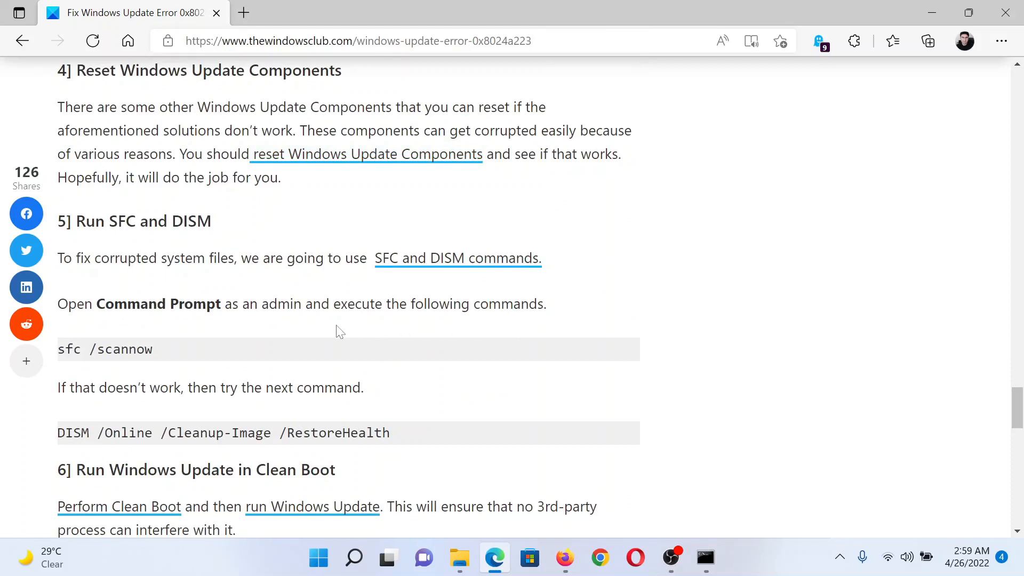
mouse_move(327, 408)
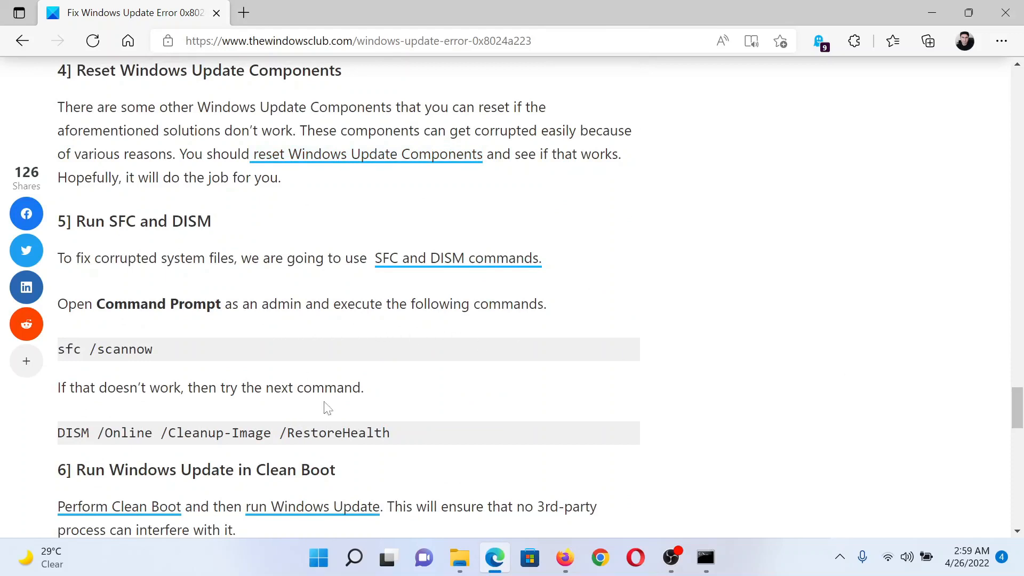
- Launch a fresh administrator Command Prompt from a 'comm' taskbar search
click(354, 558)
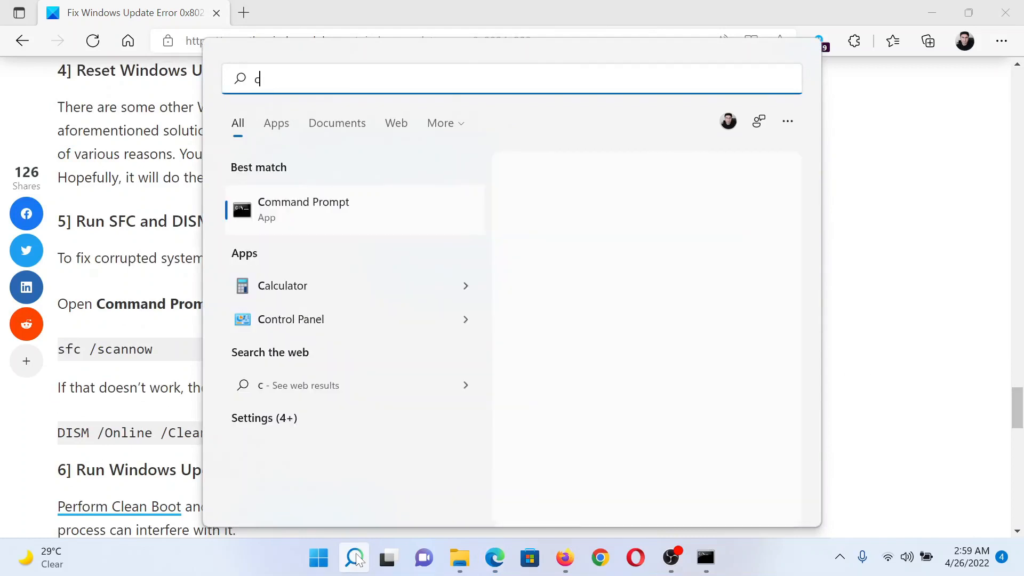
text(omm)
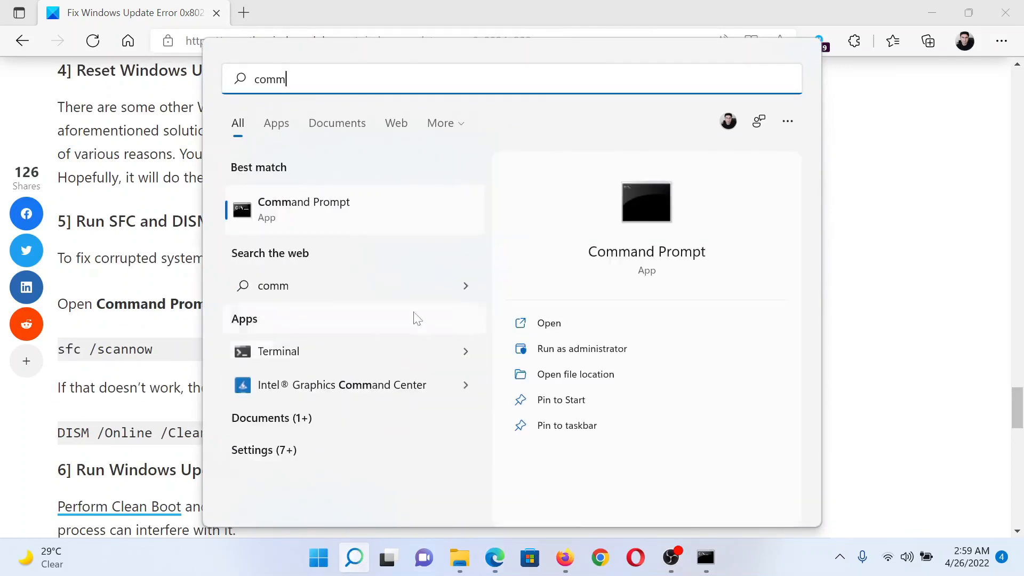
mouse_move(646, 363)
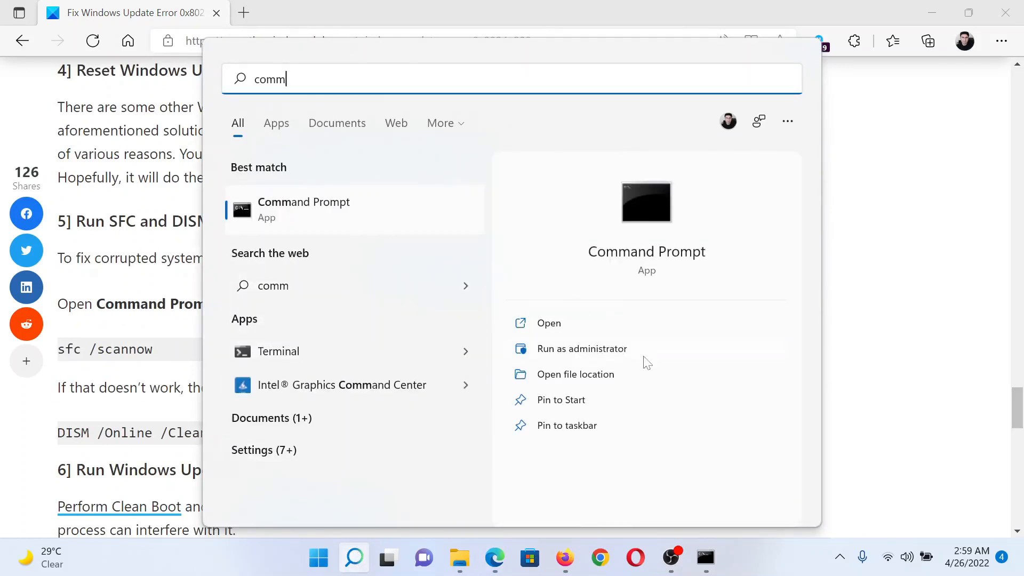
click(581, 348)
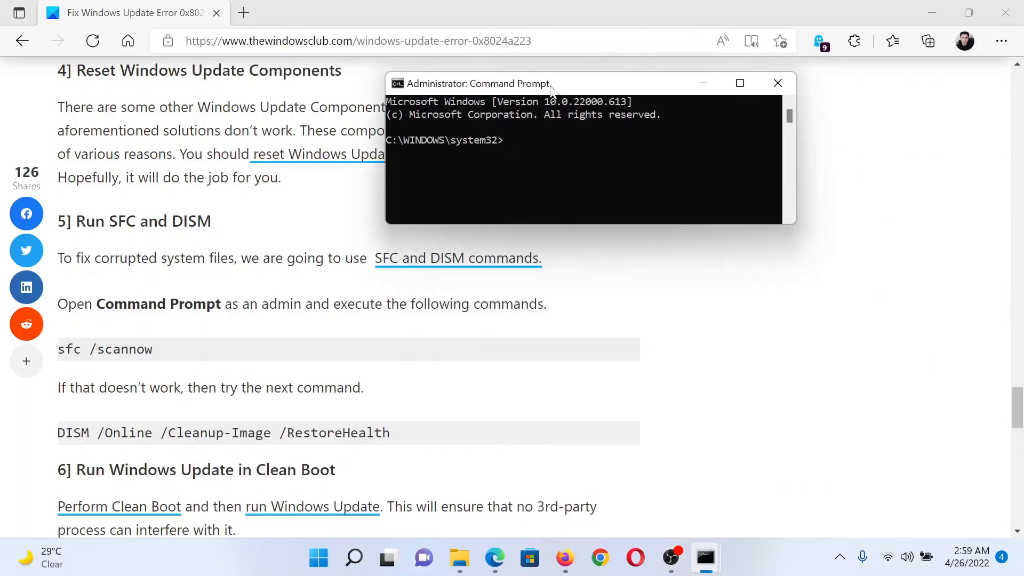
- Enter the sfc /scannow command at the elevated system32 prompt
text(sfc /)
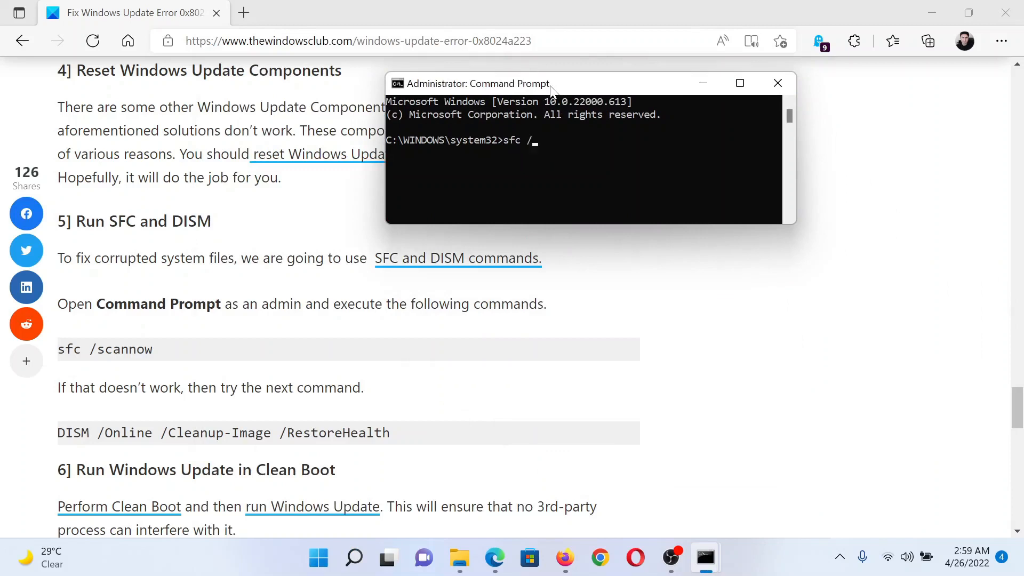
text(scanno)
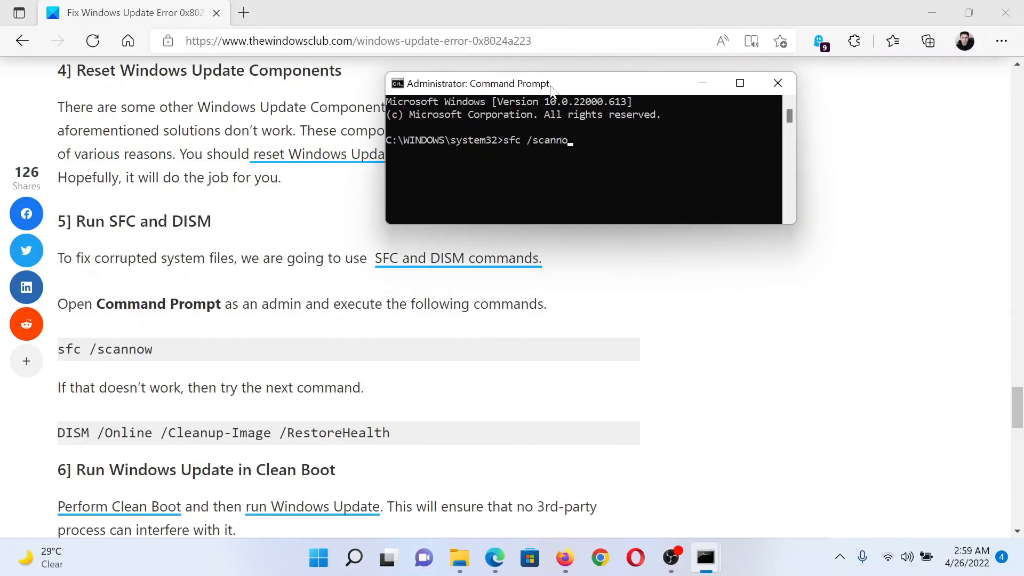
text(w)
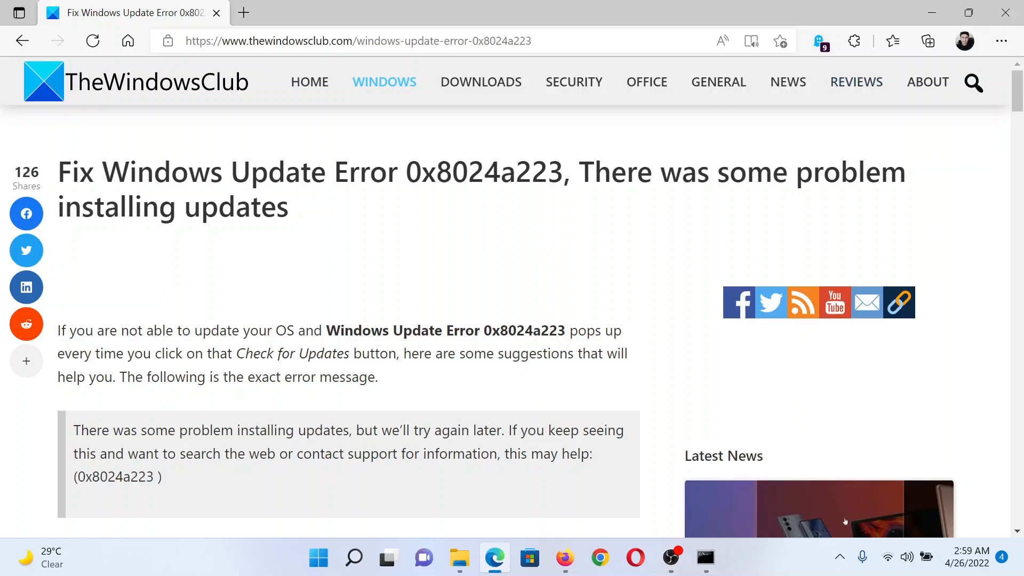
mouse_move(710, 254)
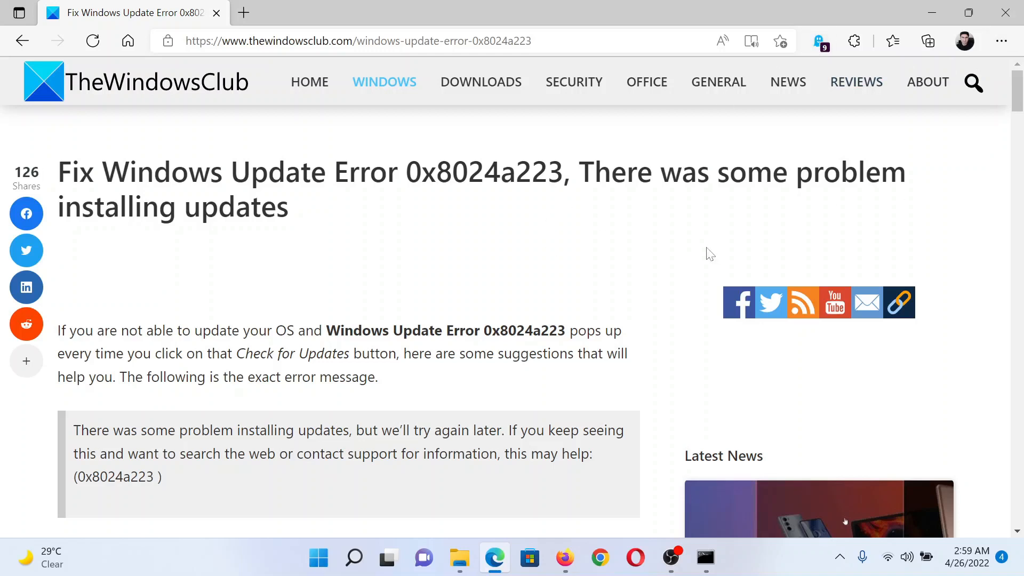
mouse_move(681, 255)
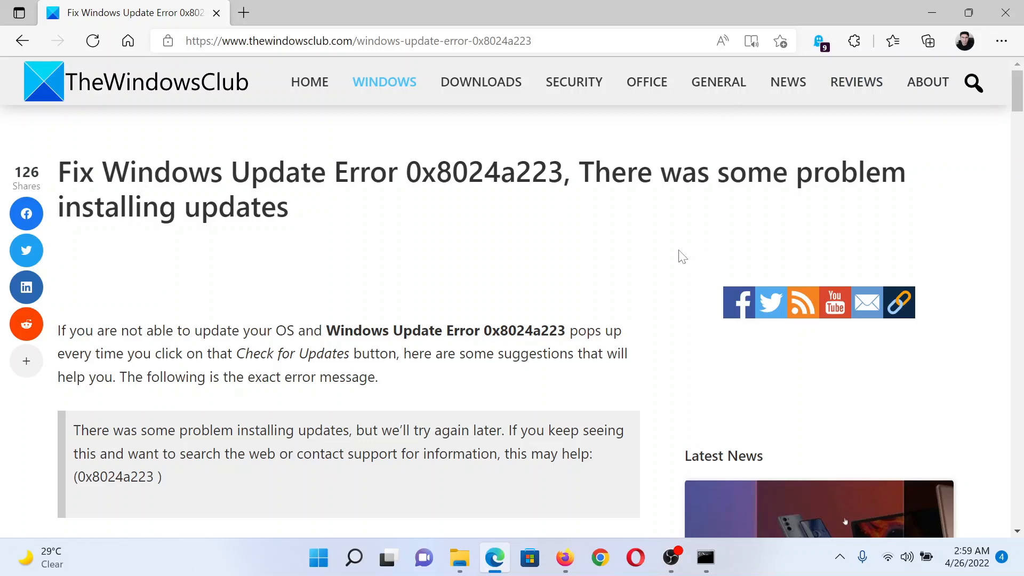
mouse_move(633, 337)
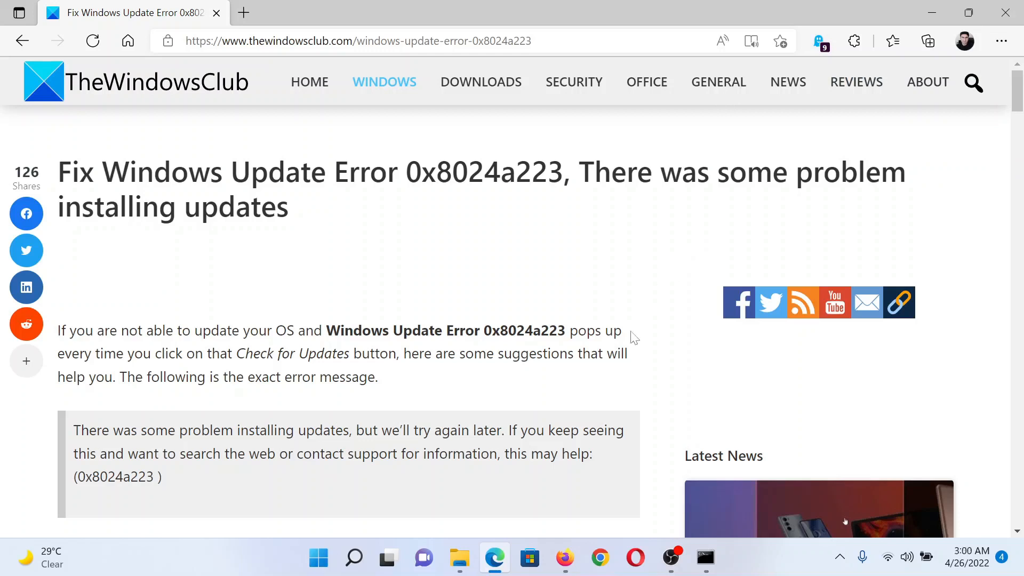